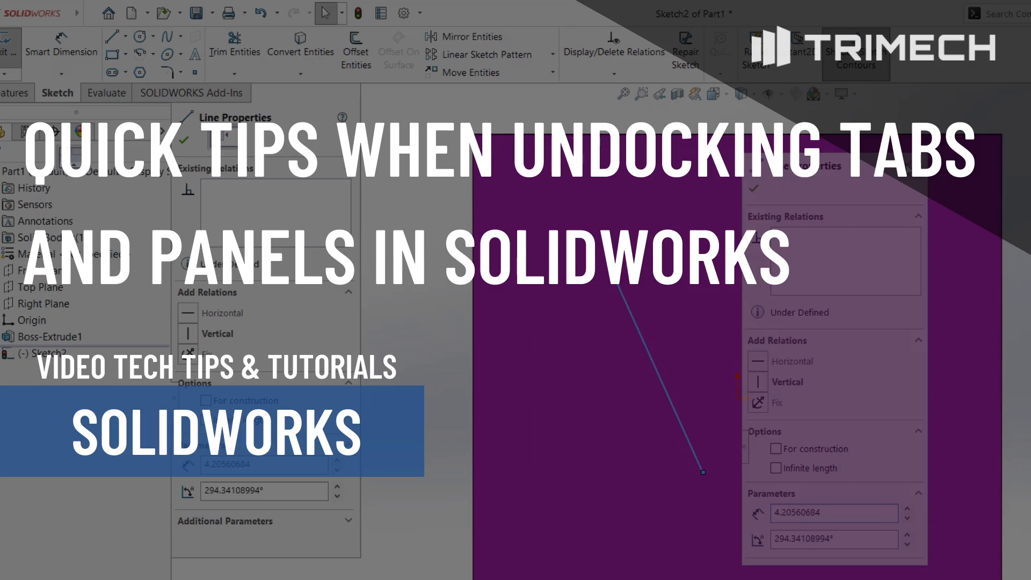
- Float the CommandManager as a vertical Sketch toolbar over the cube view
{"action": "left_click", "coordinate": [21, 72]}
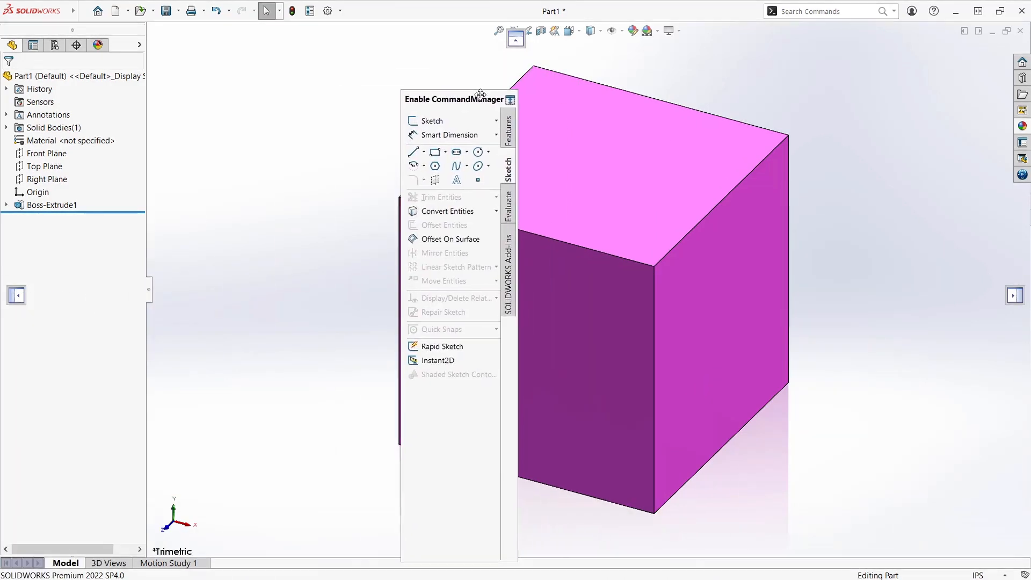
- Re-dock the CommandManager, float the Resources task pane left, dock it back, and select the cube's top face
{"action": "left_click", "coordinate": [509, 98]}
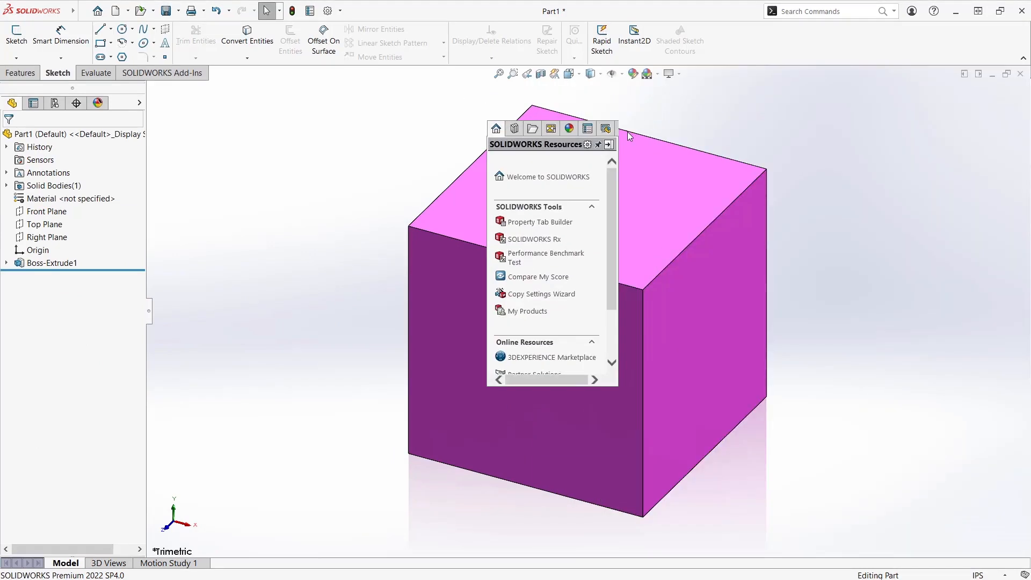
{"action": "left_click_drag", "start_coordinate": [540, 143], "coordinate": [298, 143]}
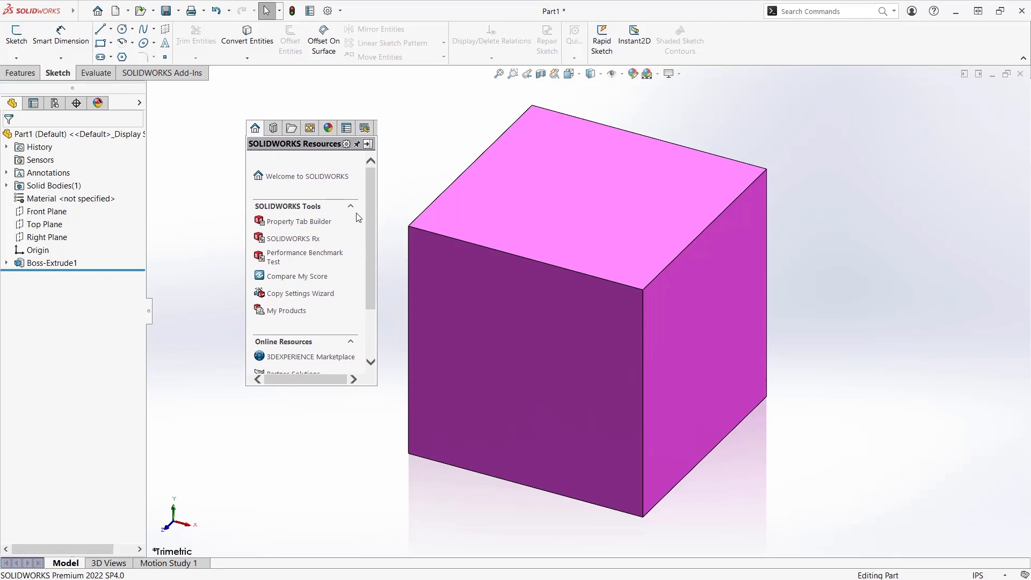
{"action": "mouse_move", "coordinate": [365, 128]}
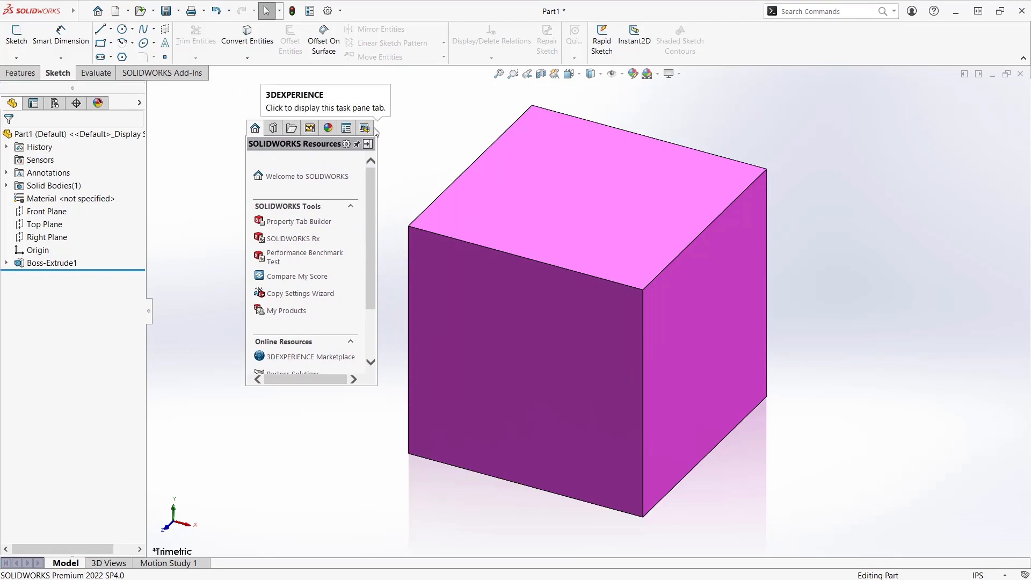
{"action": "left_click", "coordinate": [367, 143]}
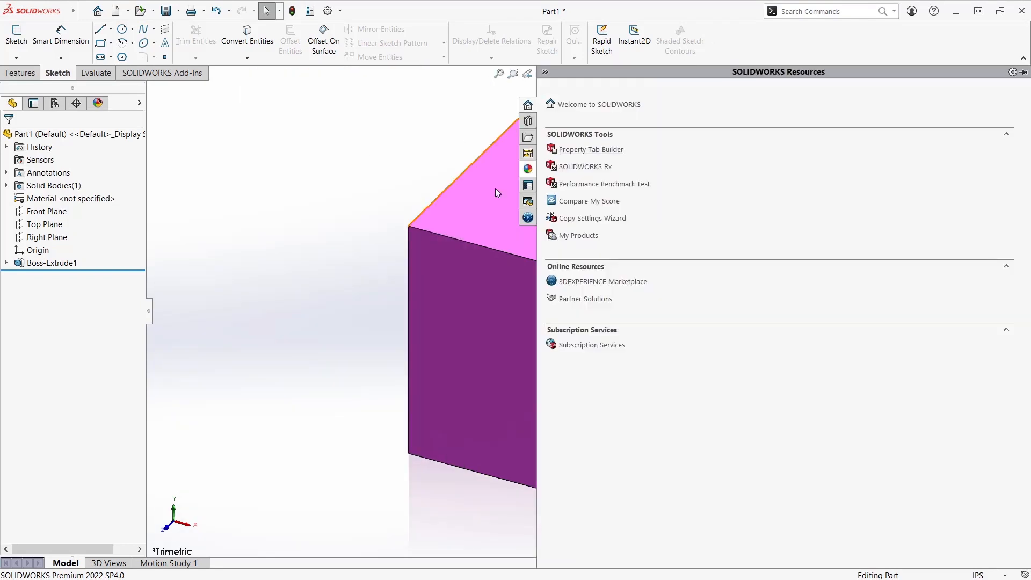
{"action": "left_click", "coordinate": [53, 262]}
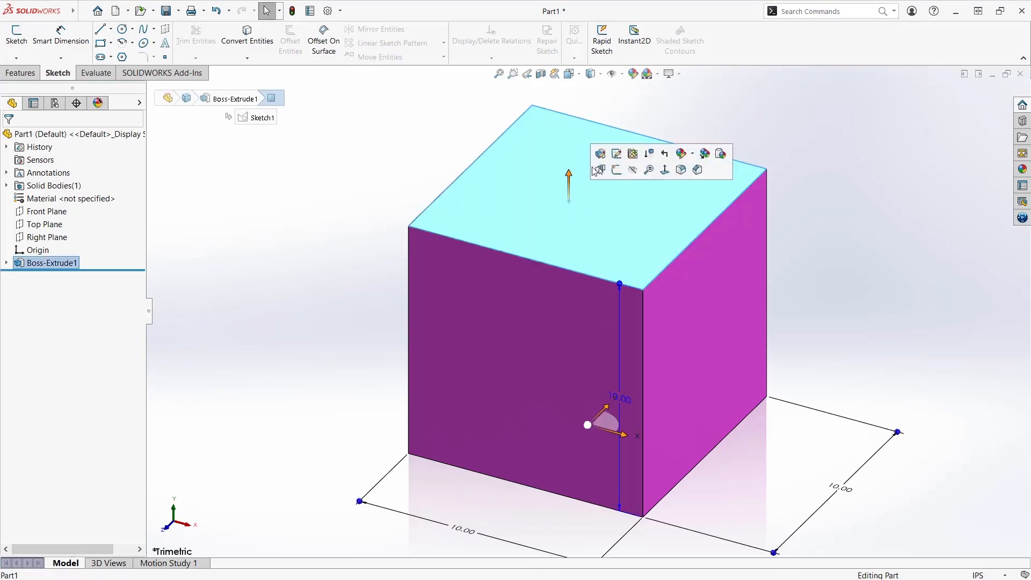
- Start Sketch2 on the top face and draw a diagonal line, showing its properties
{"action": "left_click", "coordinate": [599, 154]}
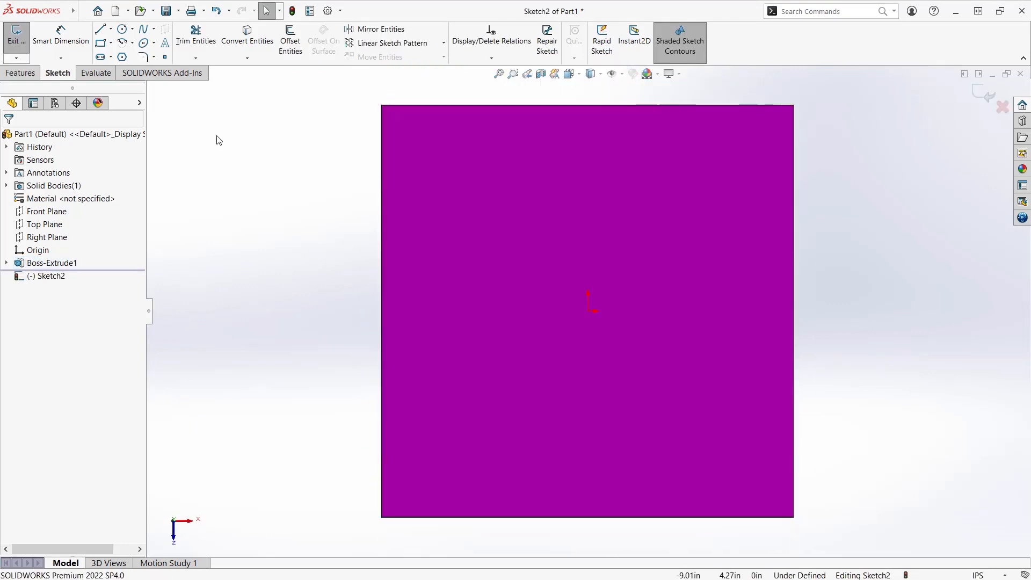
{"action": "left_click", "coordinate": [100, 29]}
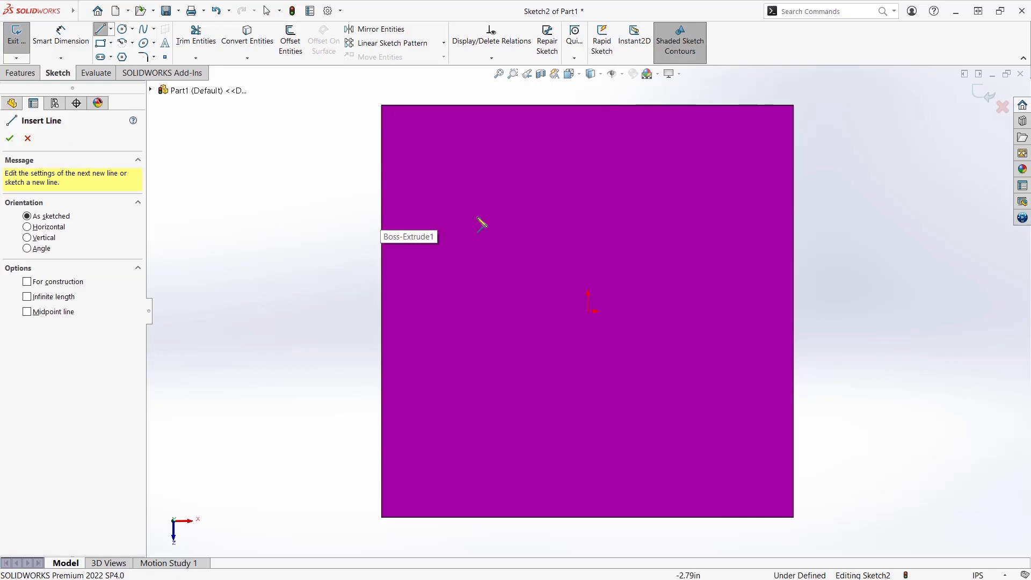
{"action": "left_click", "coordinate": [564, 375]}
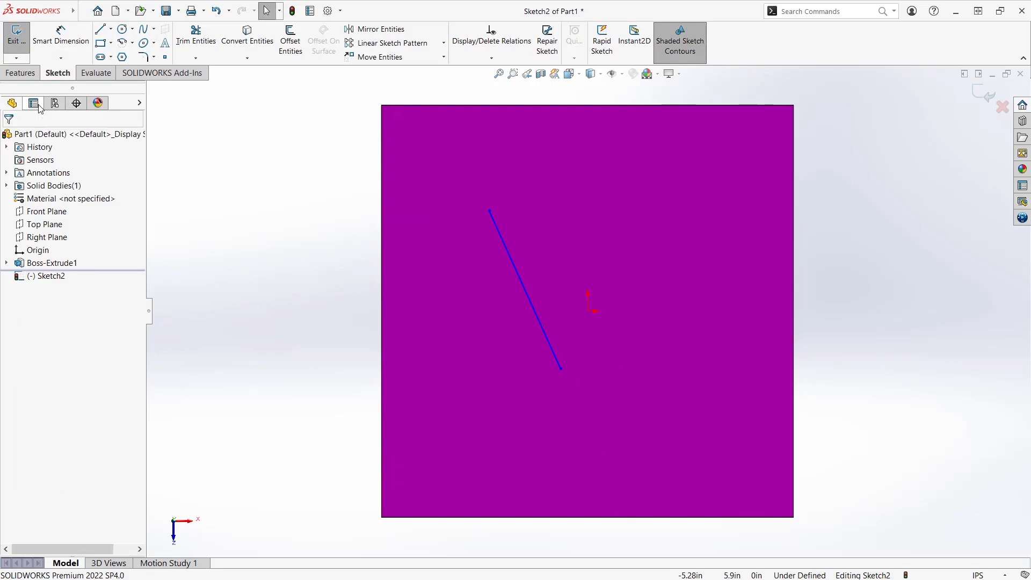
{"action": "left_click", "coordinate": [11, 103]}
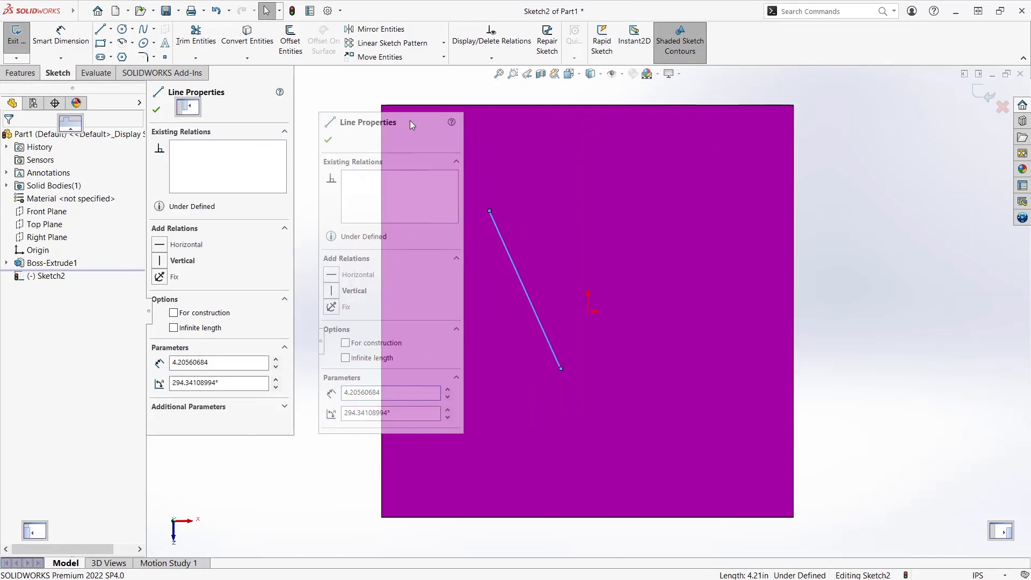
- Float the line PropertyManager as its own panel over the Sketch2 view
{"action": "left_click", "coordinate": [157, 109]}
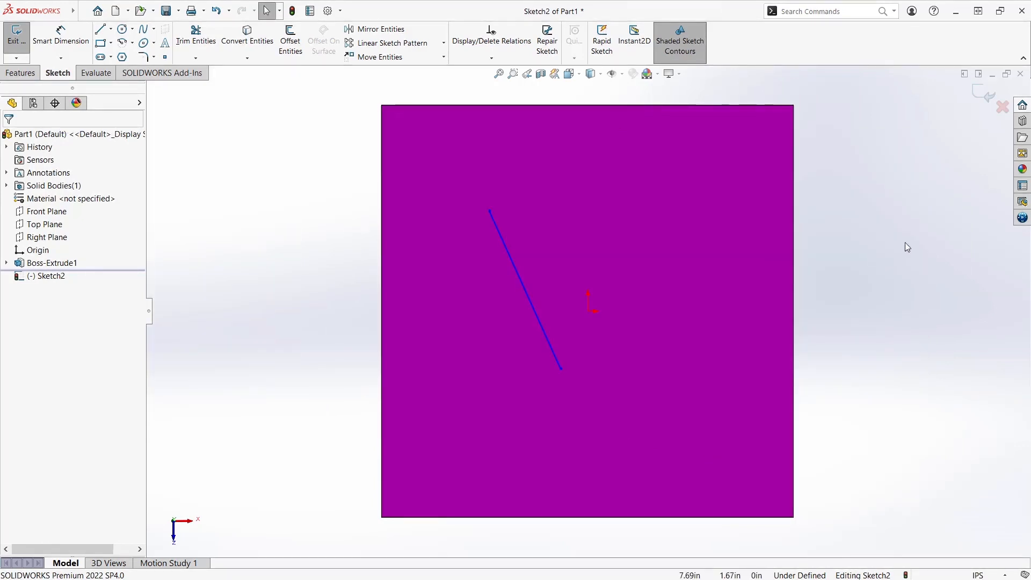
{"action": "left_click", "coordinate": [526, 289]}
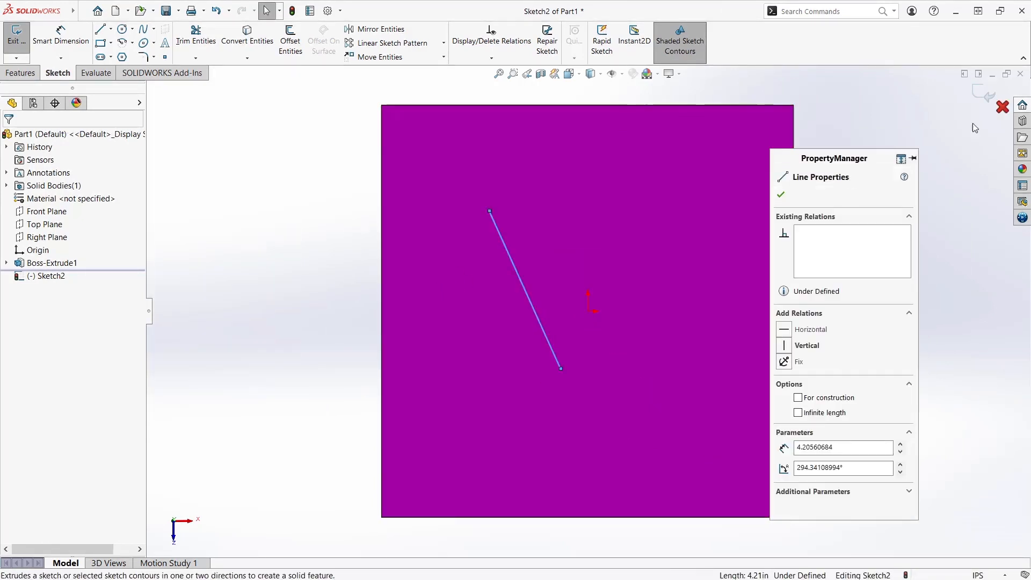
{"action": "mouse_move", "coordinate": [901, 159]}
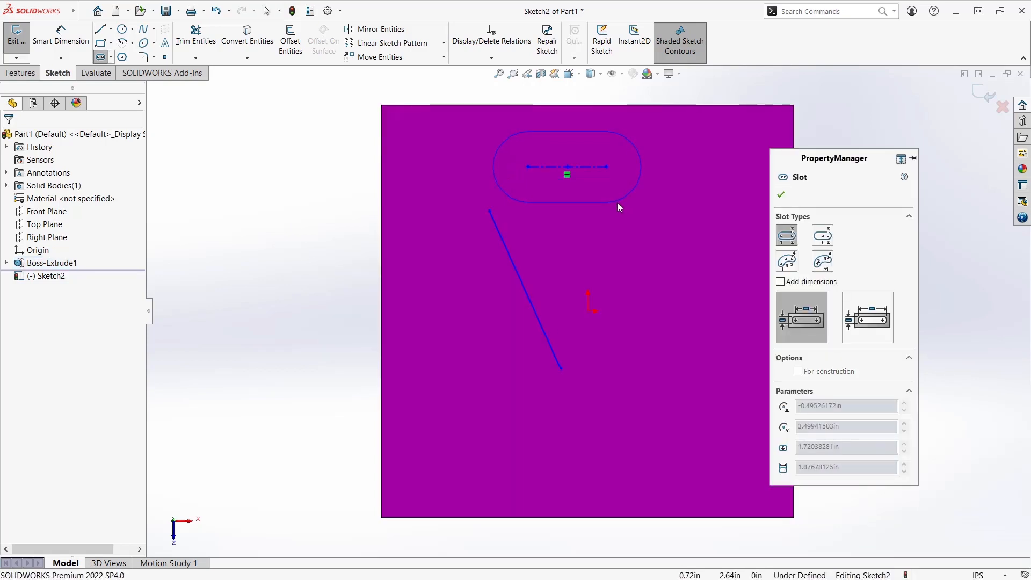
- Finish the top slot, add a dimensioned vertical slot on the right and a V-shaped line pair below centre
{"action": "left_click", "coordinate": [781, 282]}
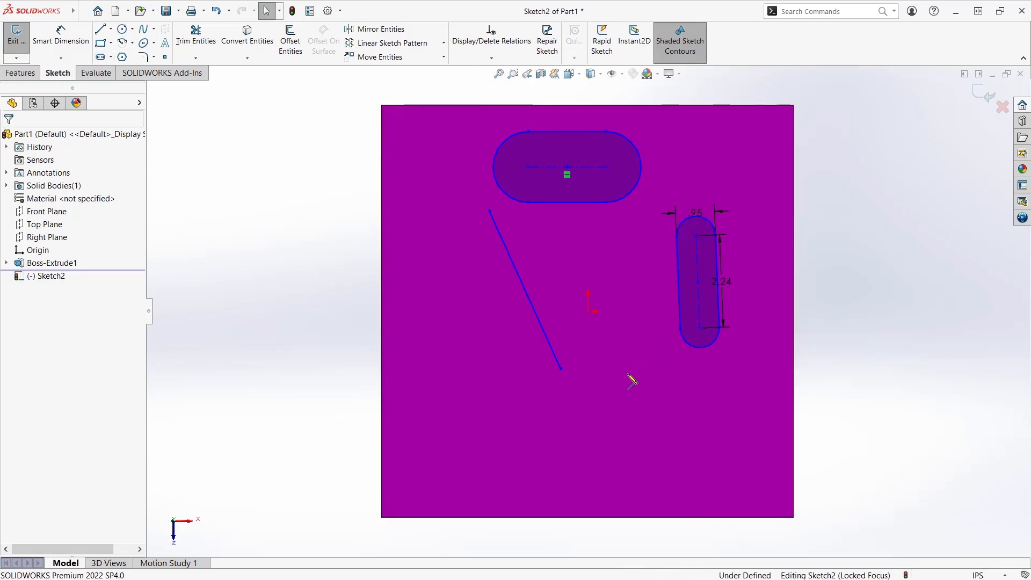
{"action": "mouse_move", "coordinate": [605, 342]}
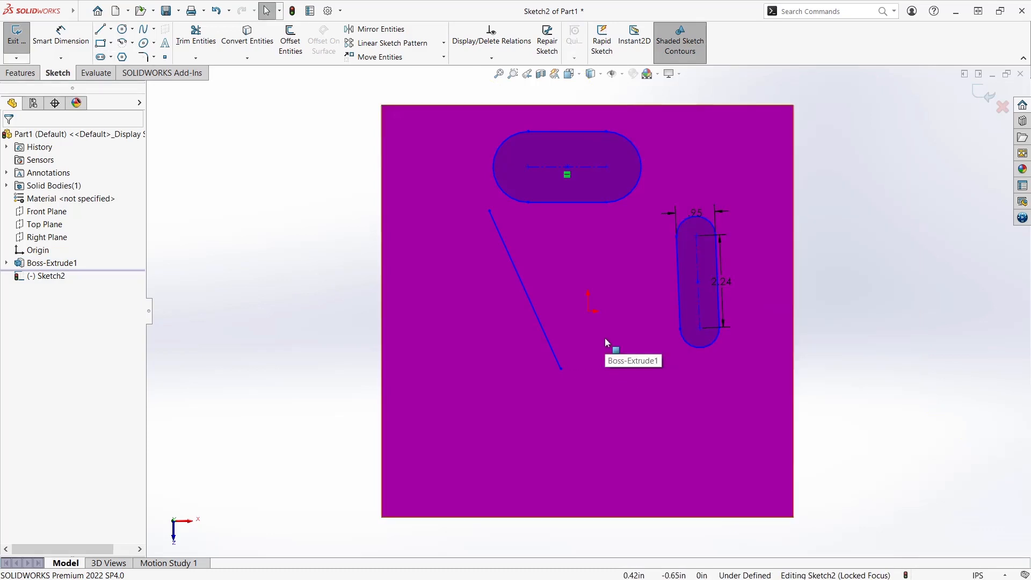
{"action": "left_click", "coordinate": [100, 29]}
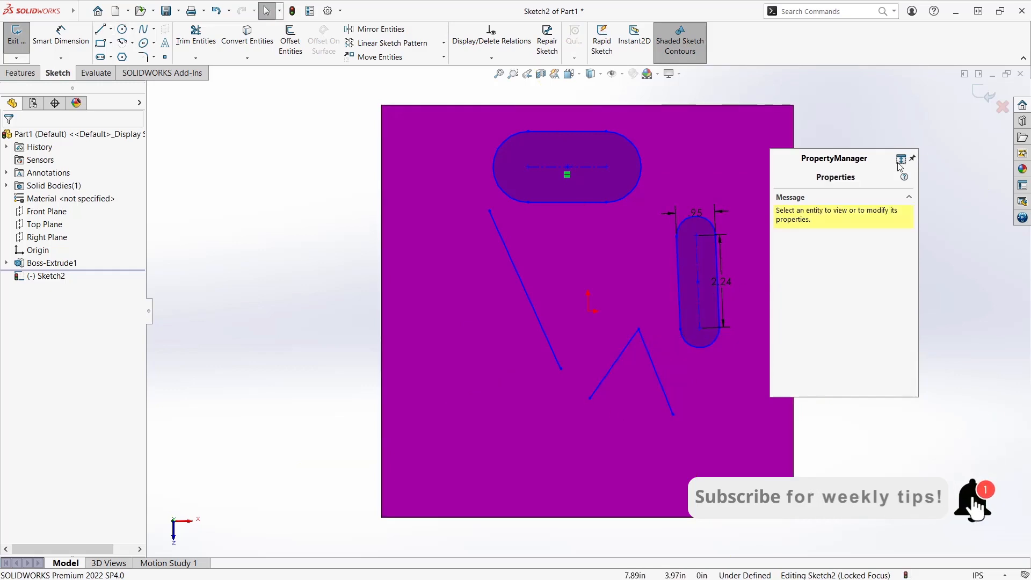
- Collapse the floating PropertyManager and undo both V lines, keeping the diagonal line and two slots
{"action": "left_click", "coordinate": [51, 262]}
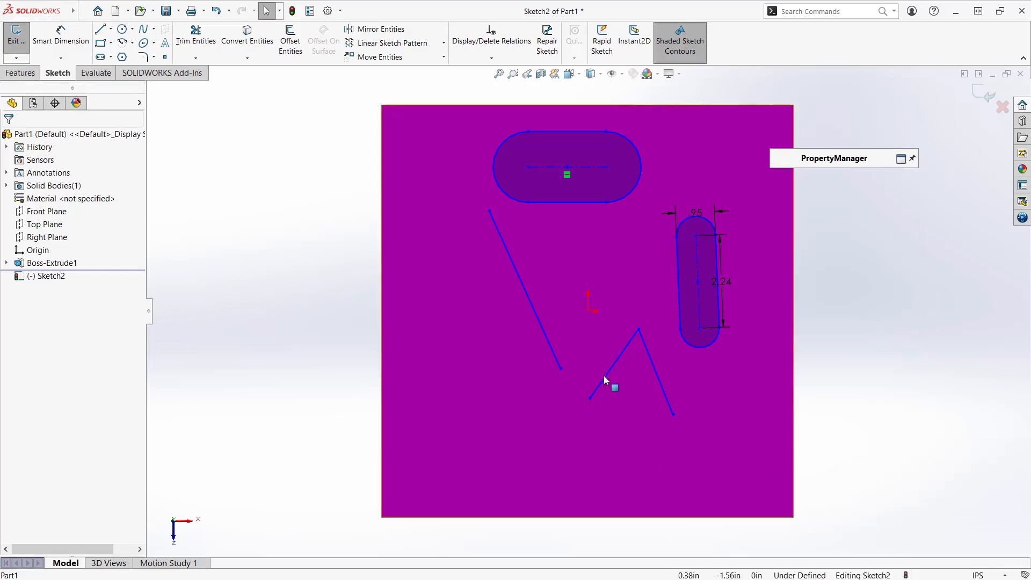
{"action": "left_click", "coordinate": [589, 388]}
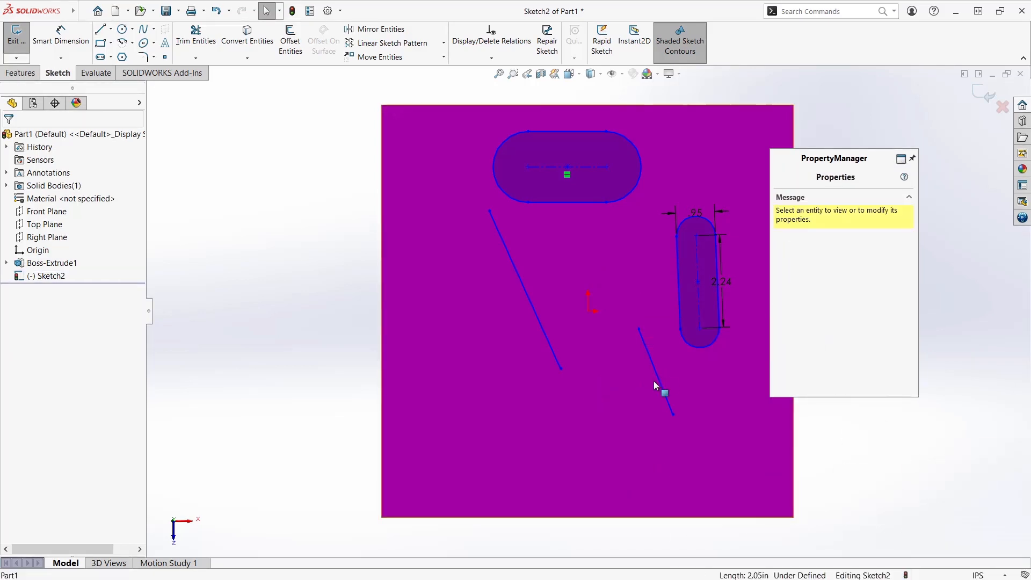
{"action": "left_click", "coordinate": [654, 385]}
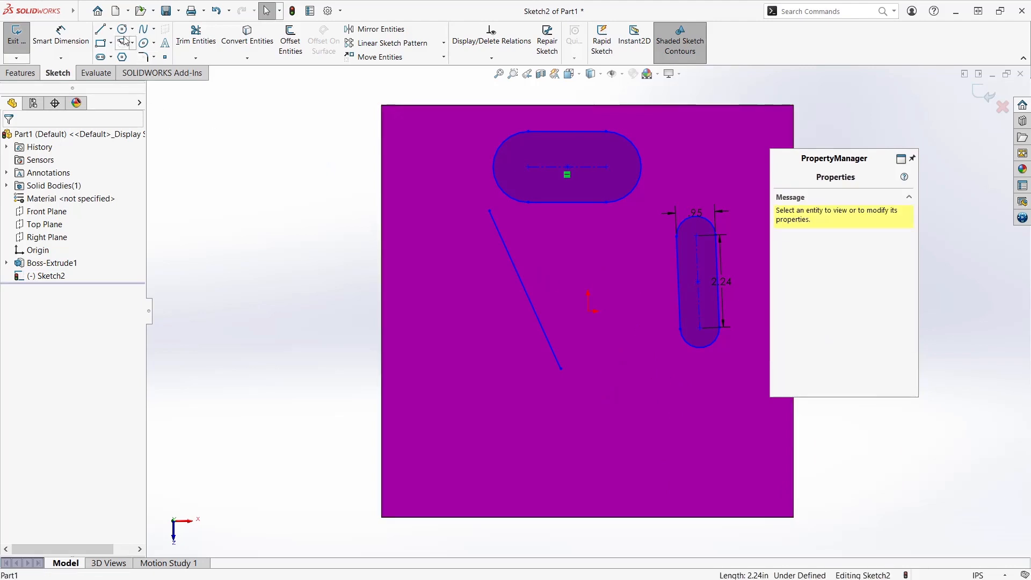